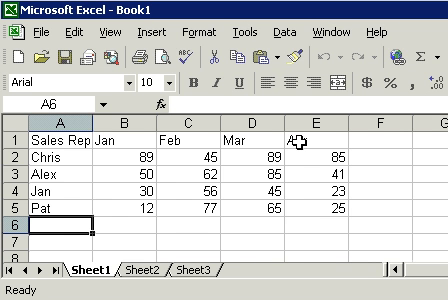
# Add the Apr column heading in E1 after Mar
pyautogui.write('Apr')
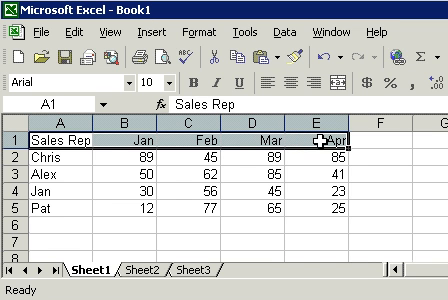
pyautogui.moveTo(310, 140)
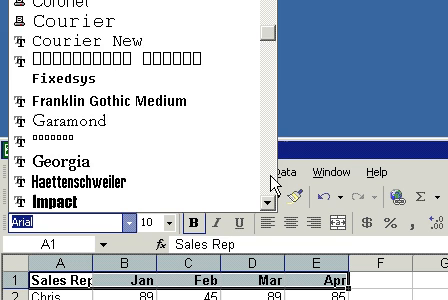
pyautogui.scroll(-3)
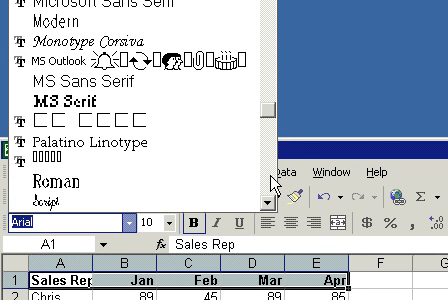
pyautogui.scroll(-3)
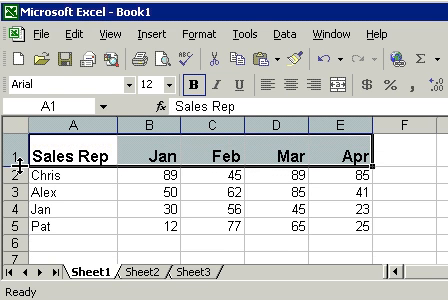
# Set the header row's font size to 12 so it stands taller than the data rows
pyautogui.moveTo(10, 156); pyautogui.dragTo(10, 162)
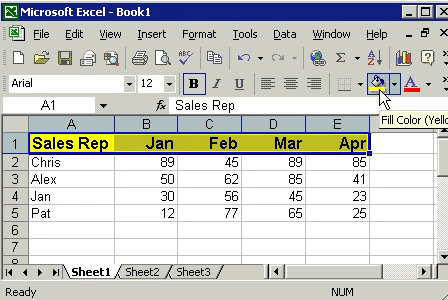
pyautogui.moveTo(392, 96)
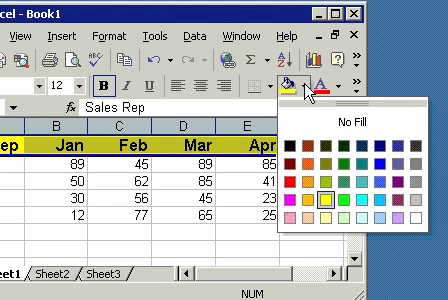
pyautogui.moveTo(312, 144)
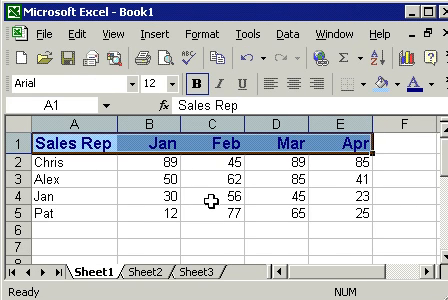
pyautogui.moveTo(210, 240)
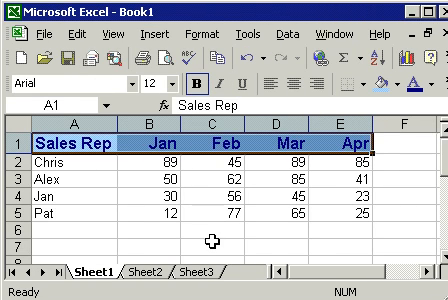